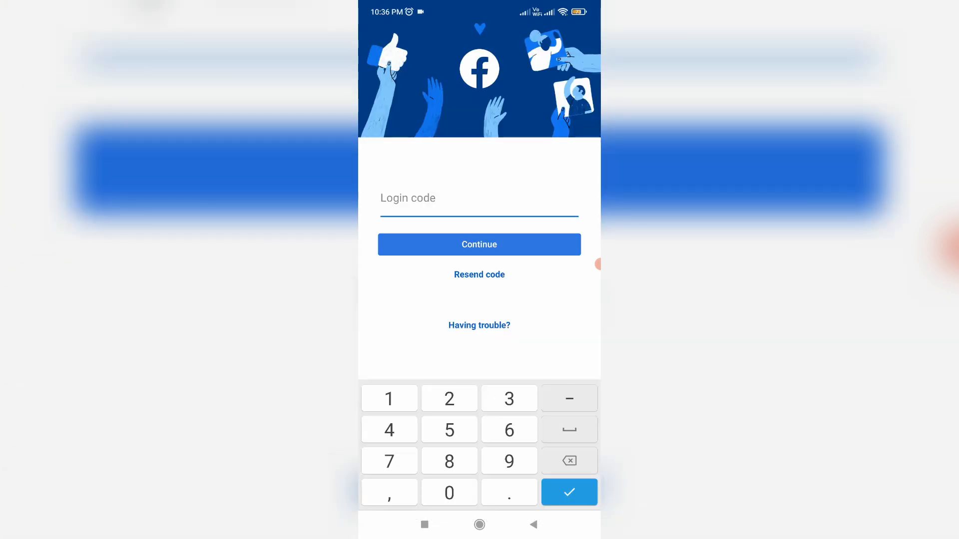
- Request the login security code to be resent by text message
left_click(479, 275)
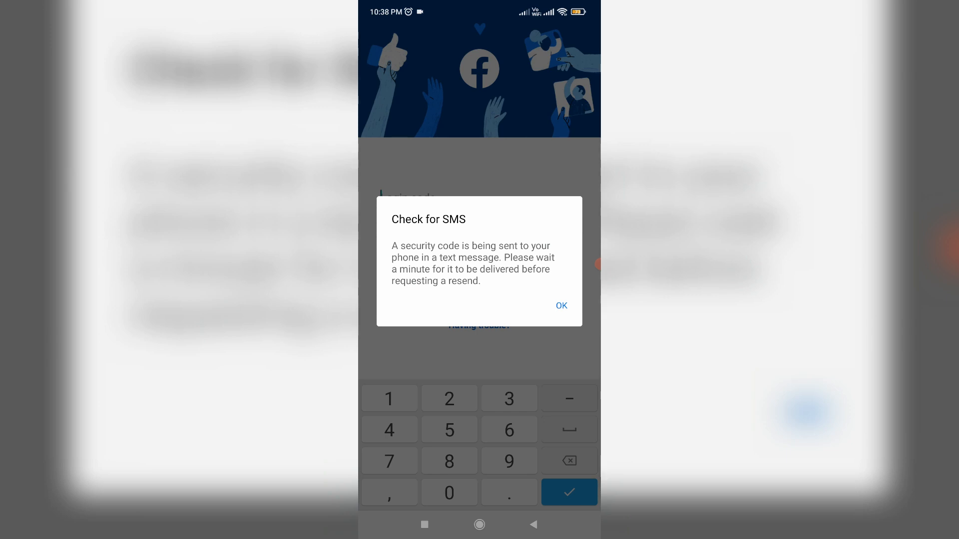
- Acknowledge the 'Check for SMS' notice to return to the empty login code screen
left_click(561, 305)
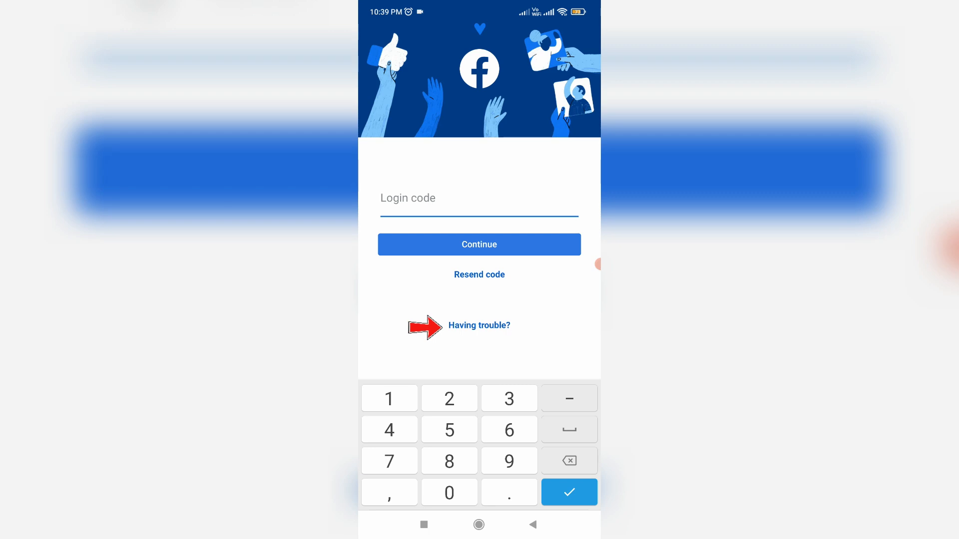
- Begin the 'Having trouble?' identity walkthrough and reach the email contact step
left_click(480, 326)
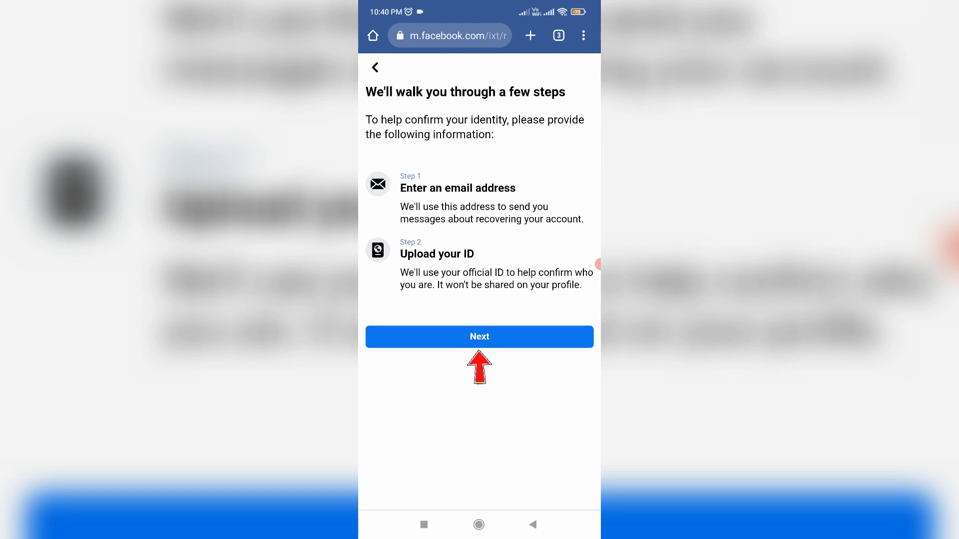
left_click(479, 337)
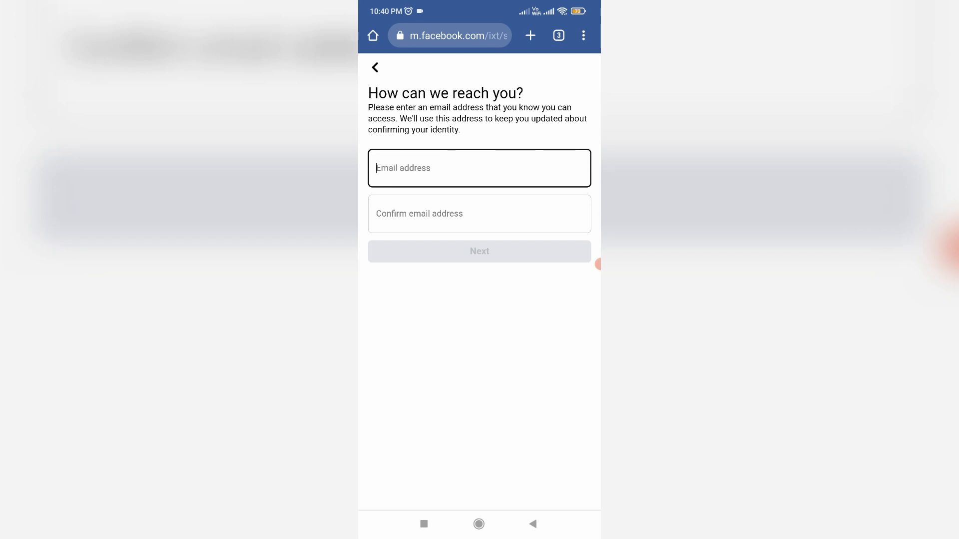
- Enter the gmail contact address in both email fields and advance to ID type selection
left_click(480, 167)
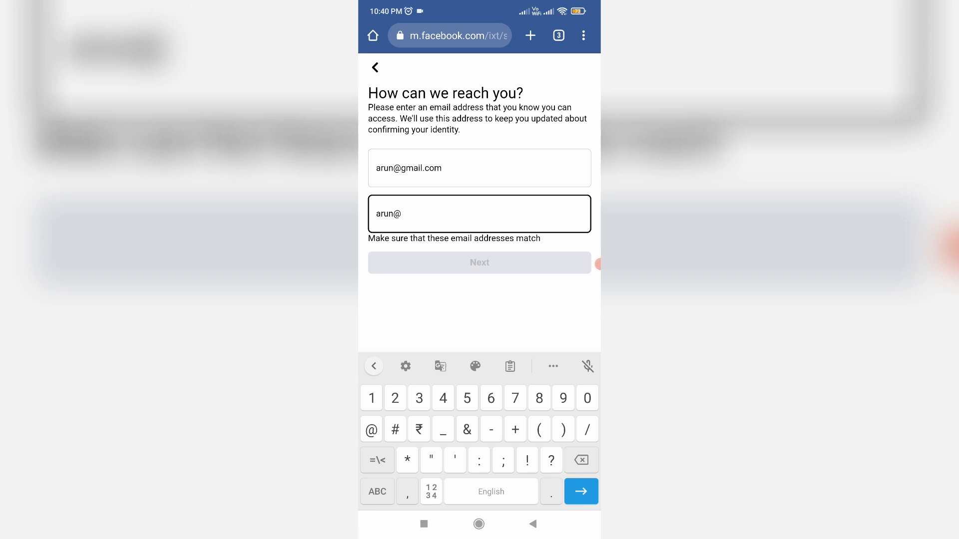
type("gmail.com")
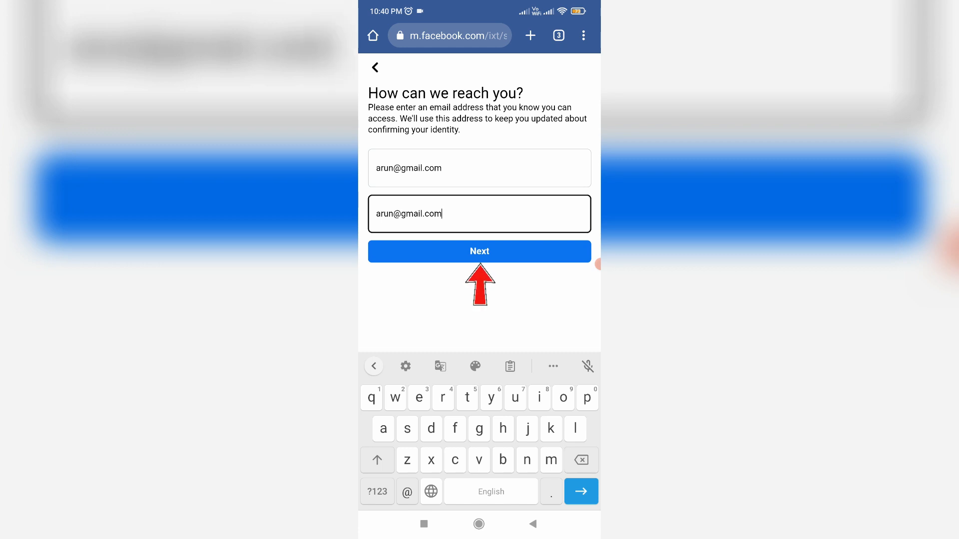
left_click(479, 252)
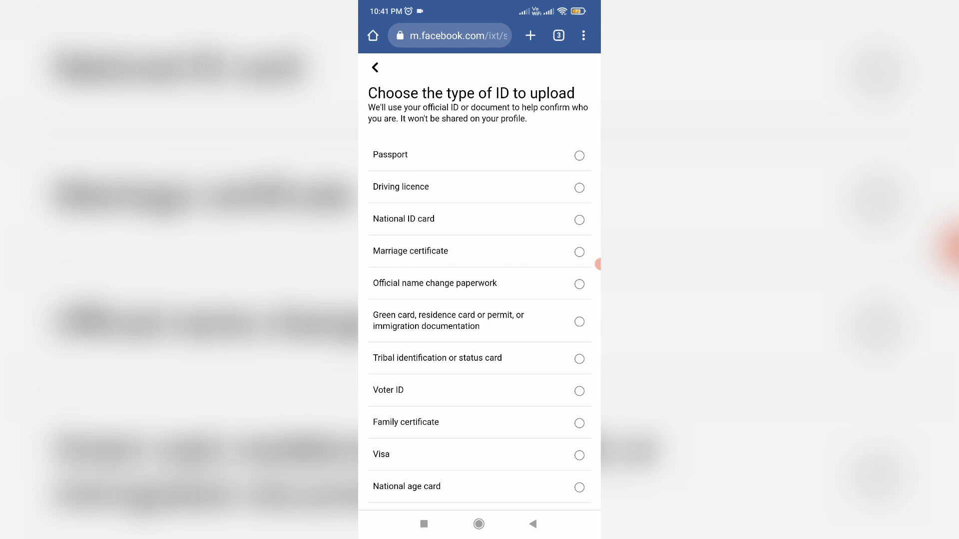
- Select Voter ID as the document type and advance to the ID photo step
left_click(579, 392)
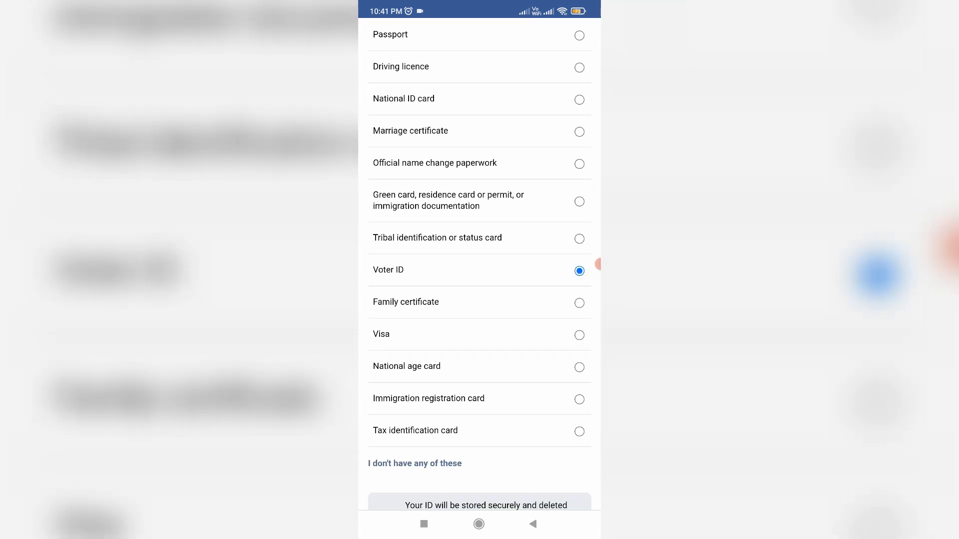
scroll("down", 3)
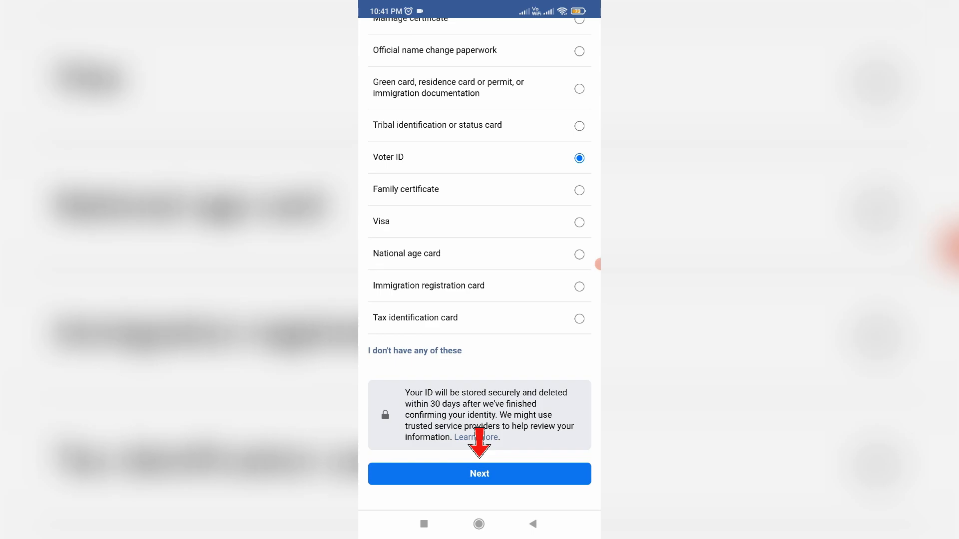
left_click(480, 474)
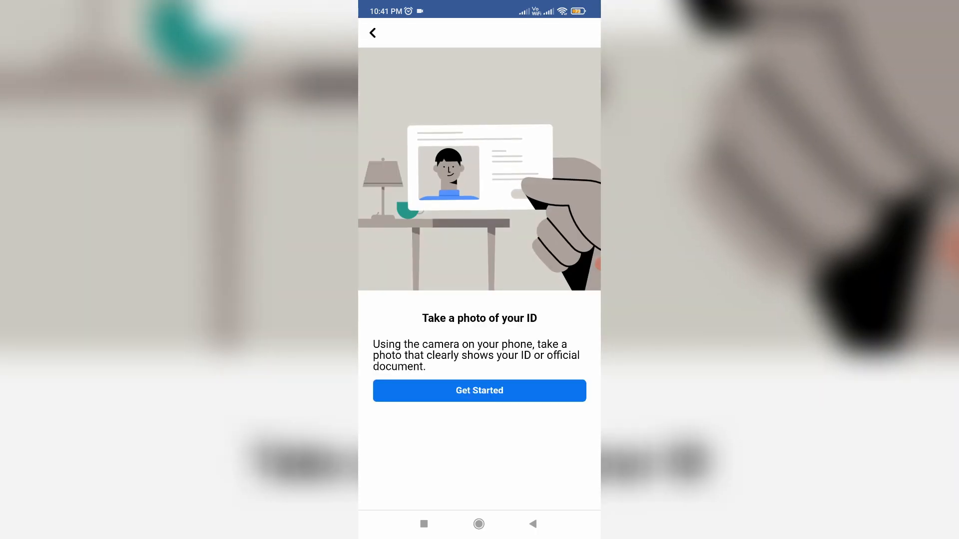
- Capture a photo of the Voter ID and submit it, reaching the 24-hour review confirmation
left_click(480, 391)
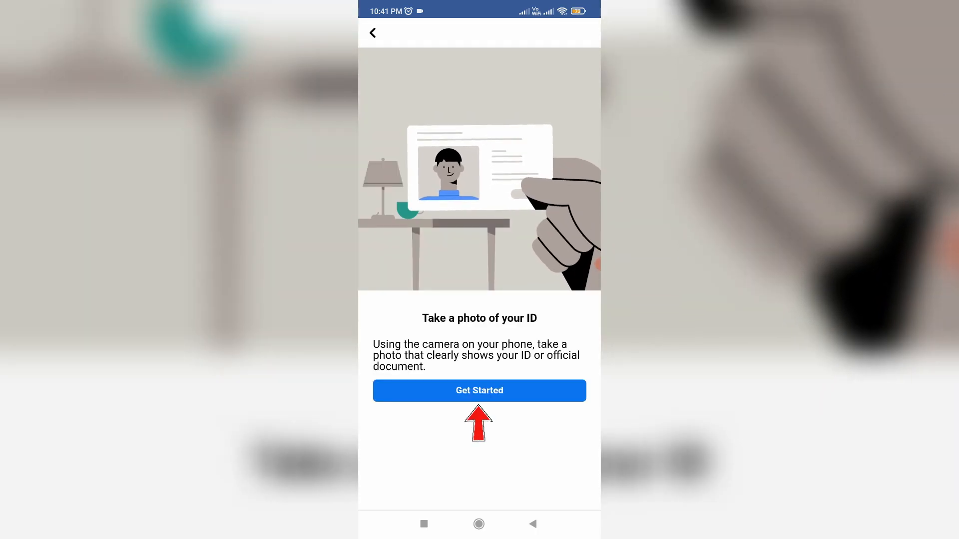
left_click(479, 391)
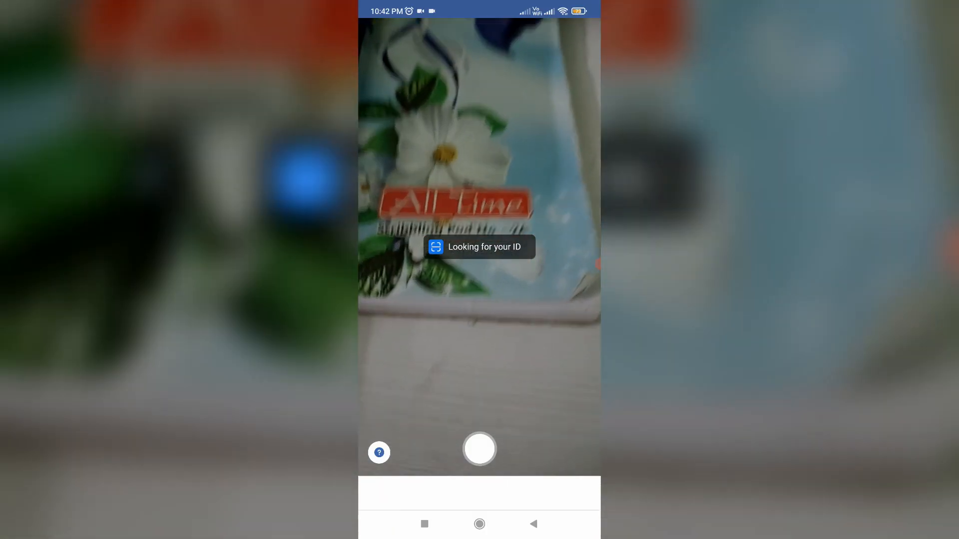
left_click(480, 450)
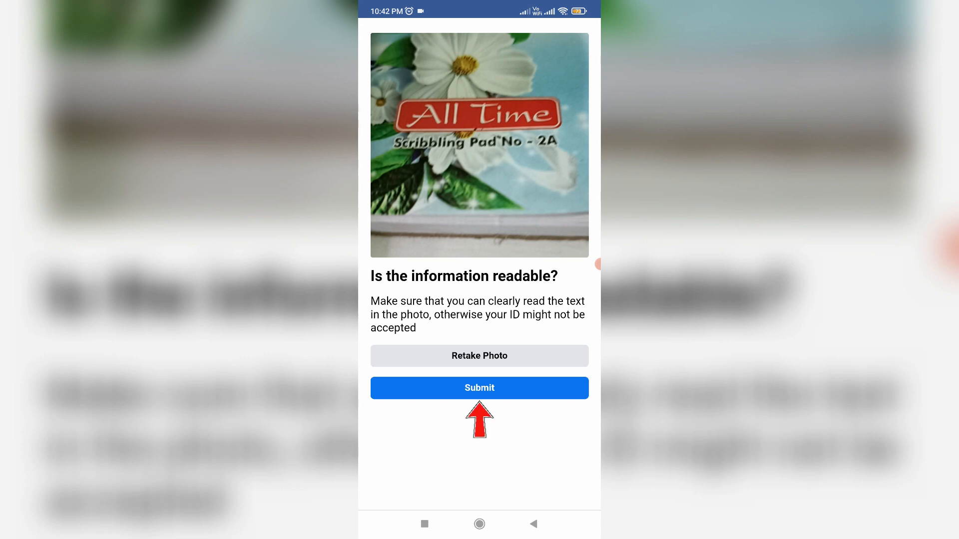
left_click(480, 388)
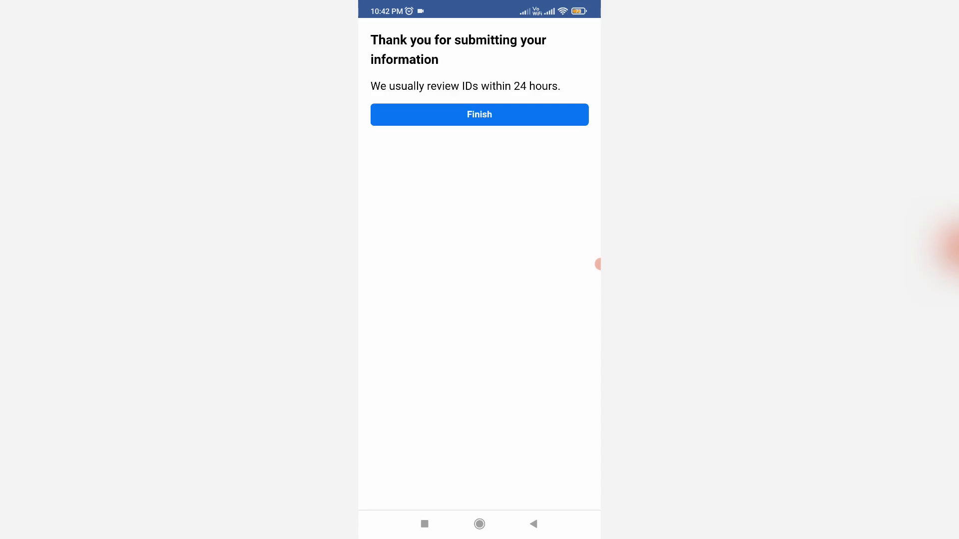